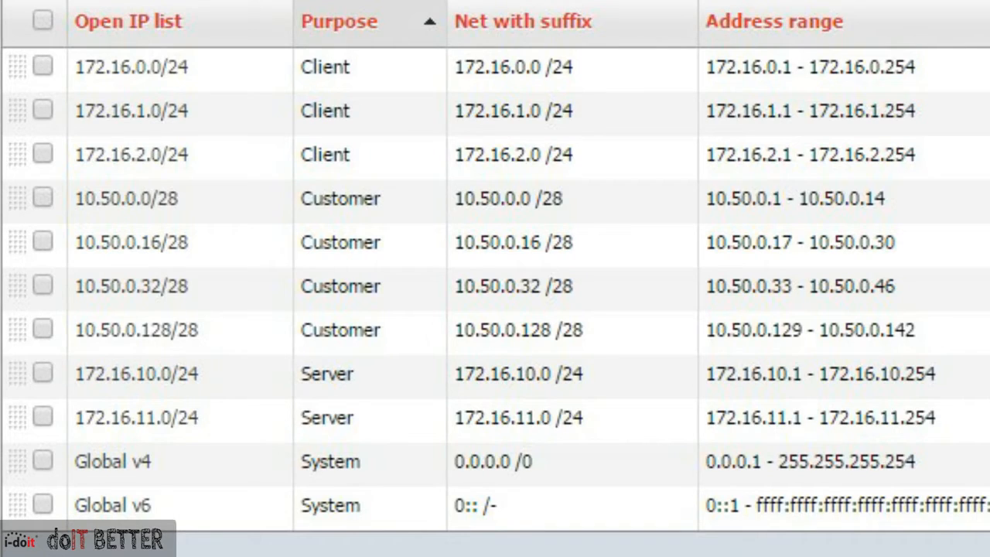
Show the contact assignment of IP network 172.16.1.0/24, listing the Buchhaltung person group.
{"action": "left_click", "coordinate": [132, 111]}
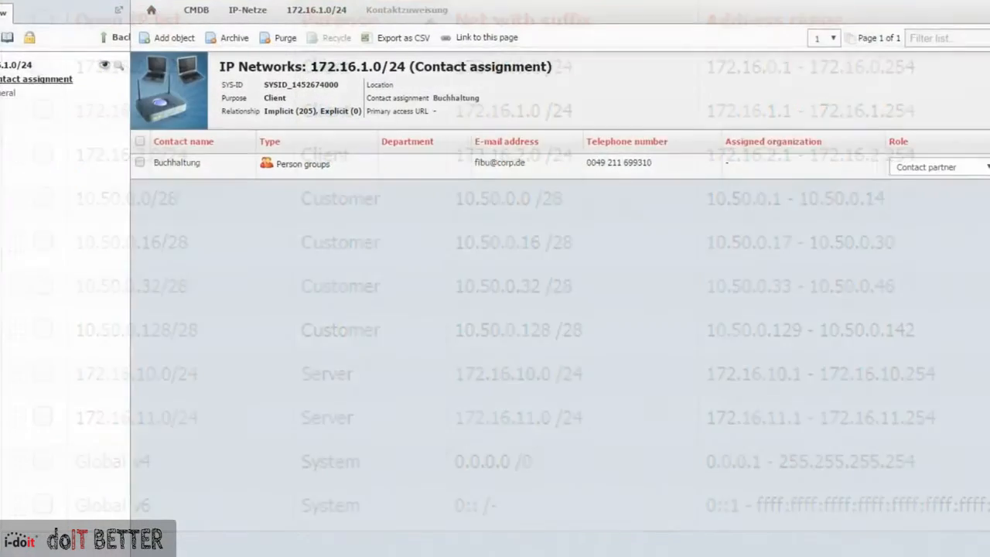